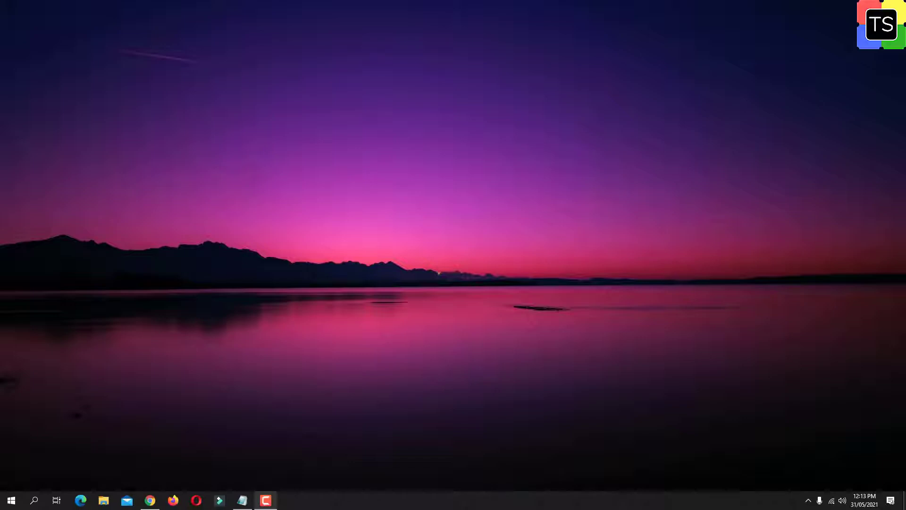
Bring up the browser showing the Sample Page draft in the WordPress classic editor
click(81, 500)
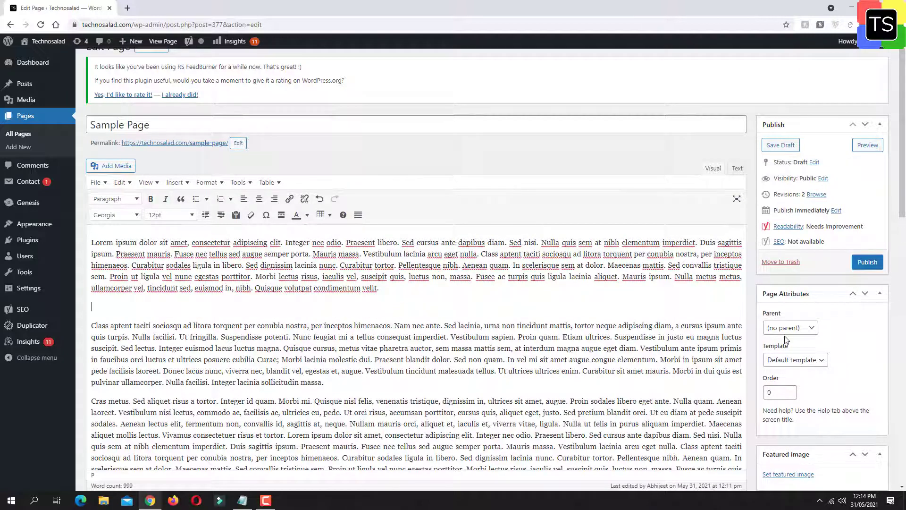
click(619, 116)
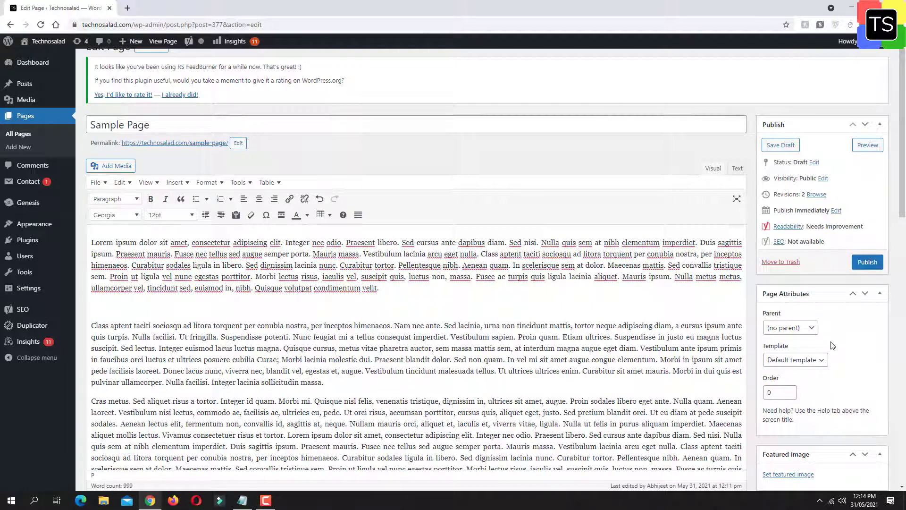
click(115, 306)
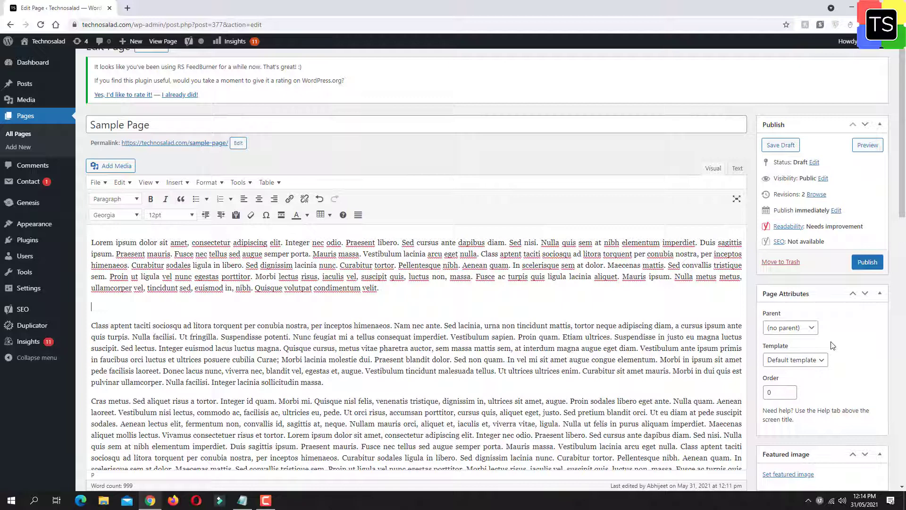
Scroll through the Sample Page content as page breaks are inserted between paragraphs
scroll(down, 3)
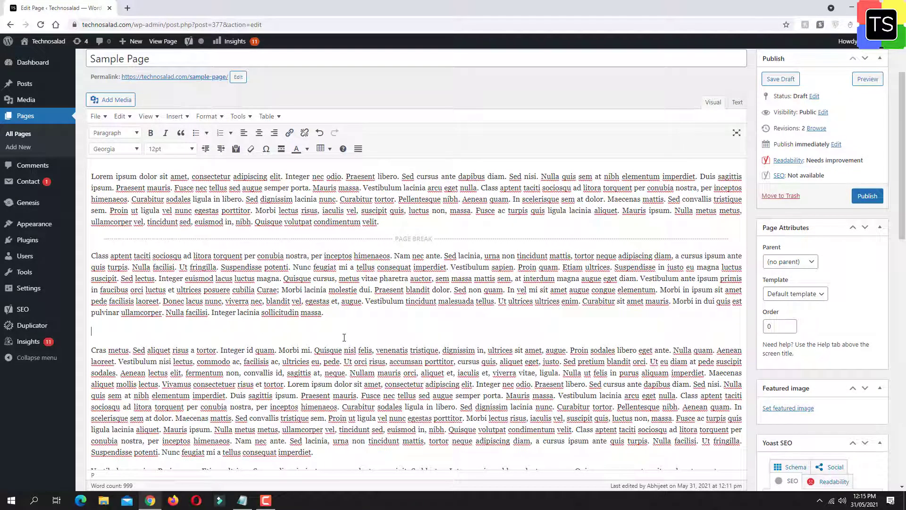
scroll(down, 3)
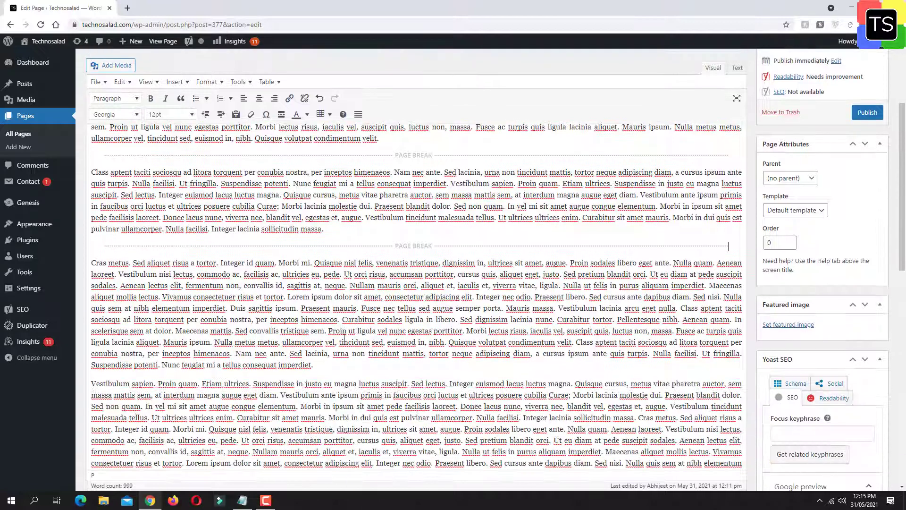
scroll(down, 3)
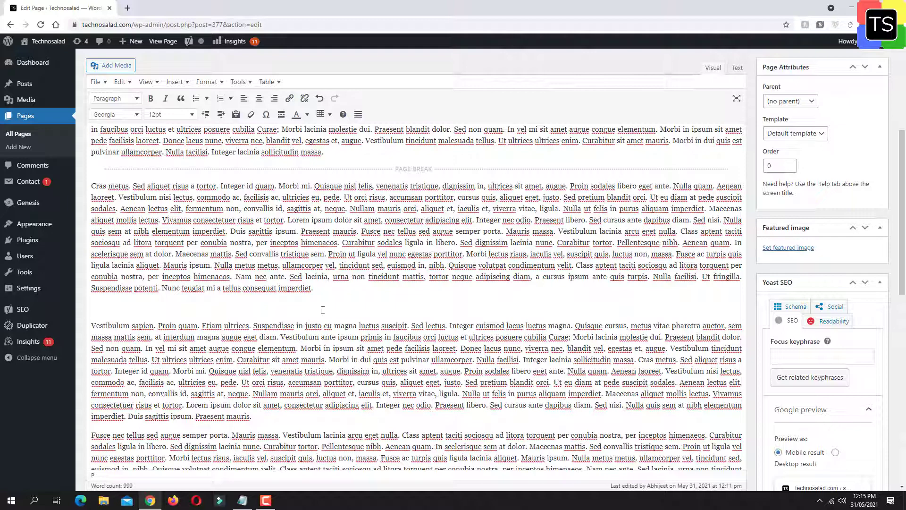
scroll(down, 3)
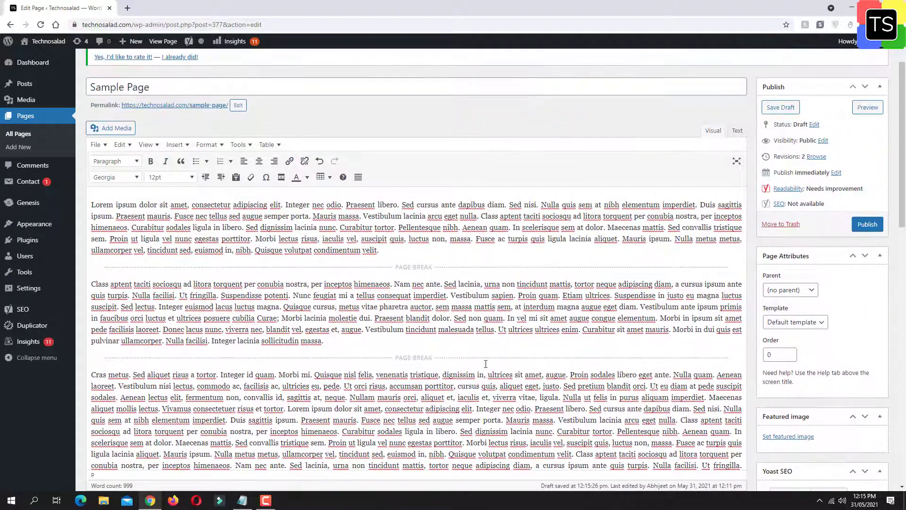
mouse_move(858, 150)
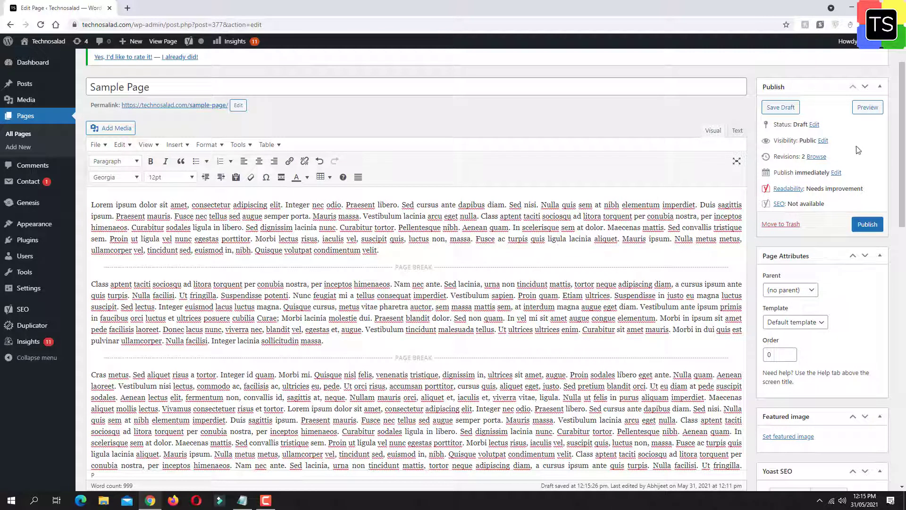
mouse_move(867, 108)
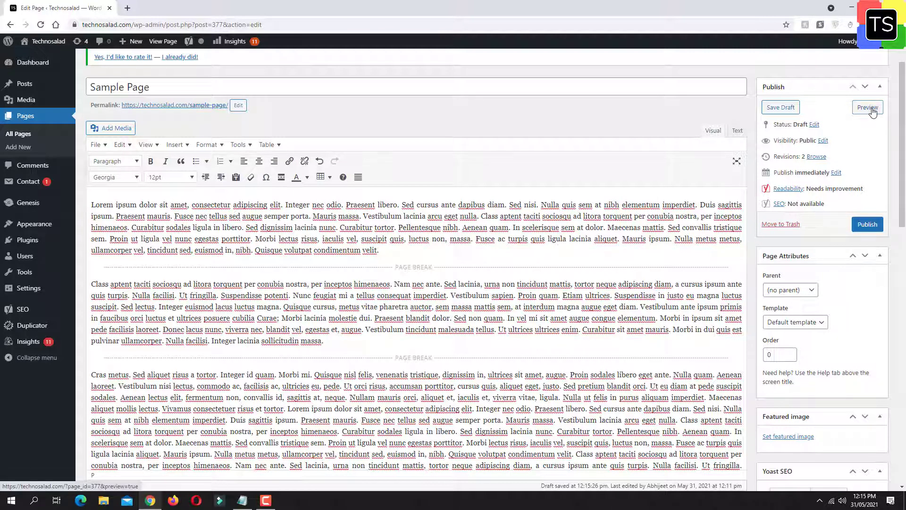
Preview the Sample Page and scroll to the pagination links 1–4 under the first paragraph
click(867, 108)
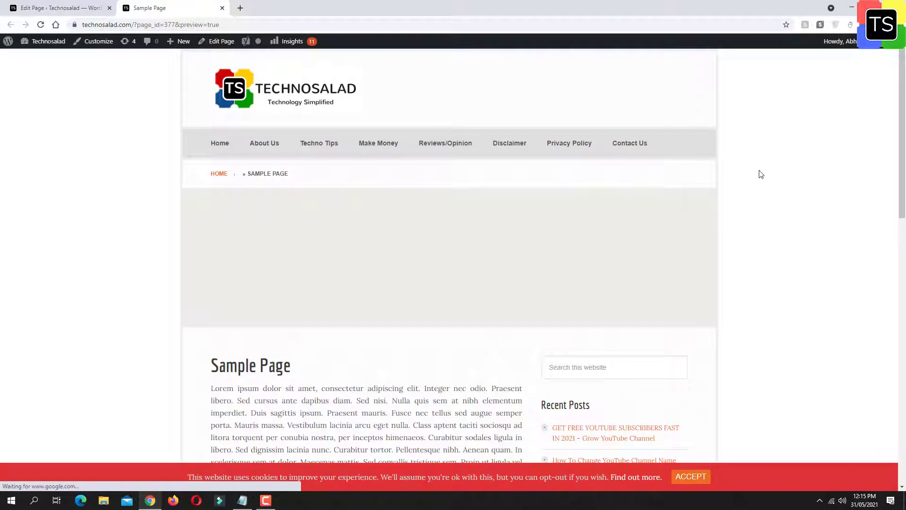
scroll(down, 3)
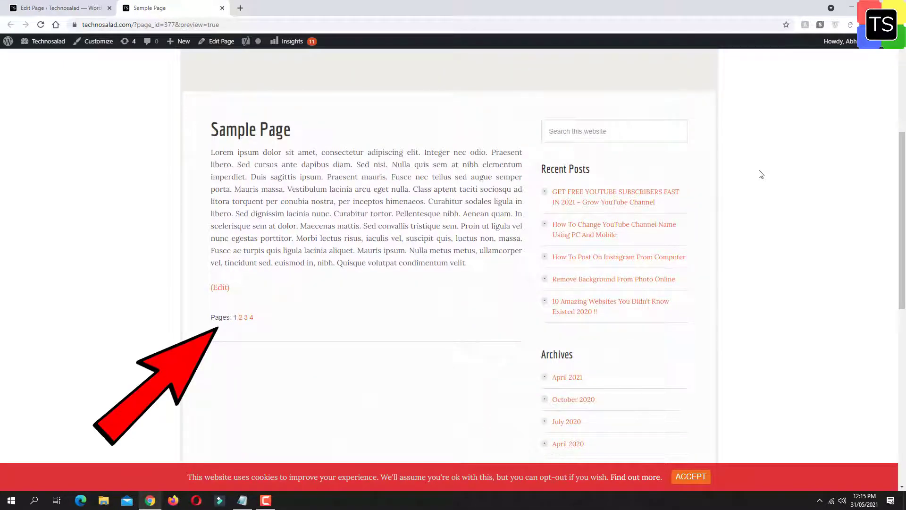
mouse_move(207, 324)
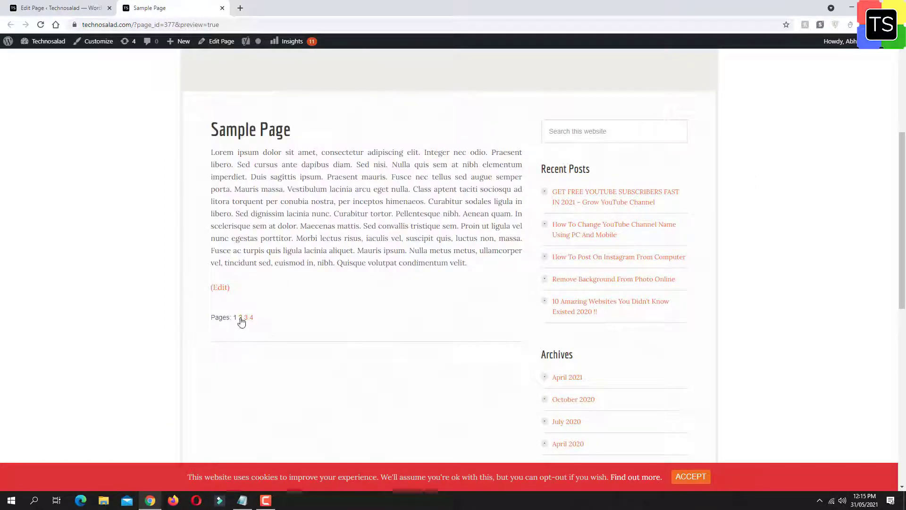
Open pages 2 and 3 of the Sample Page preview via its pagination links
click(239, 317)
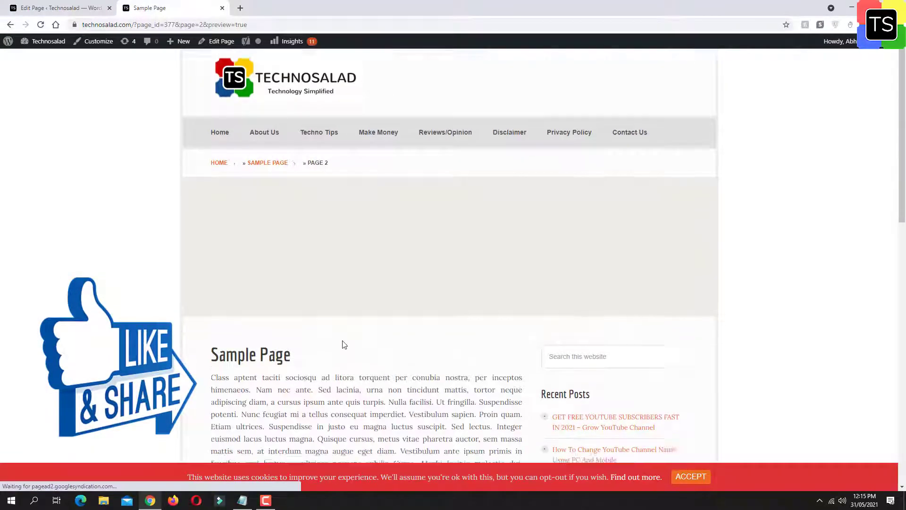
scroll(down, 3)
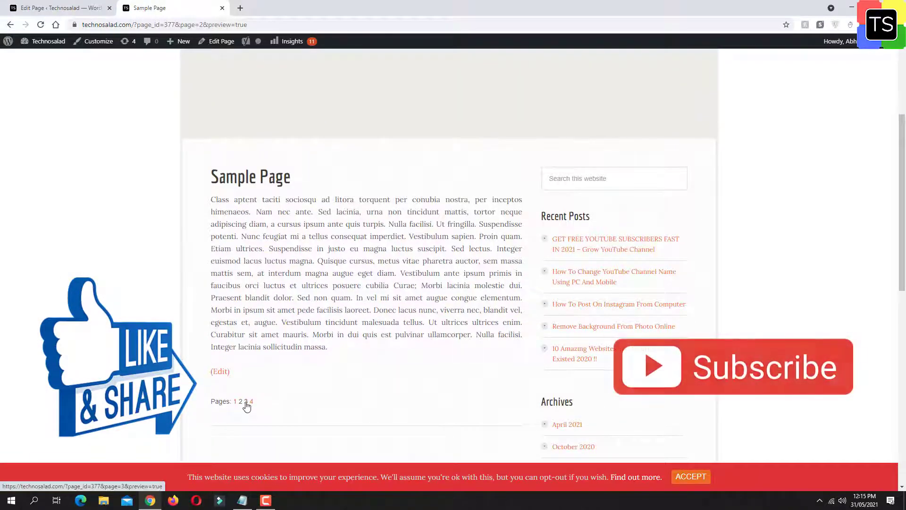
click(245, 401)
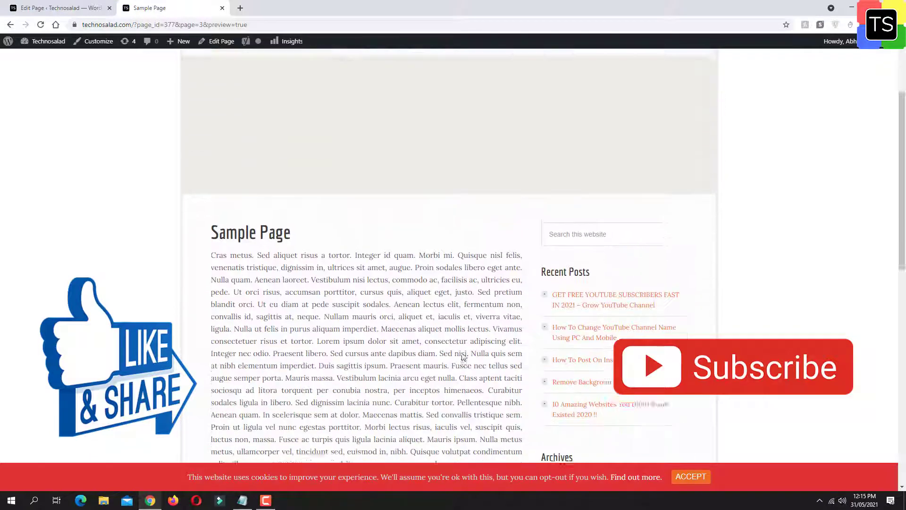